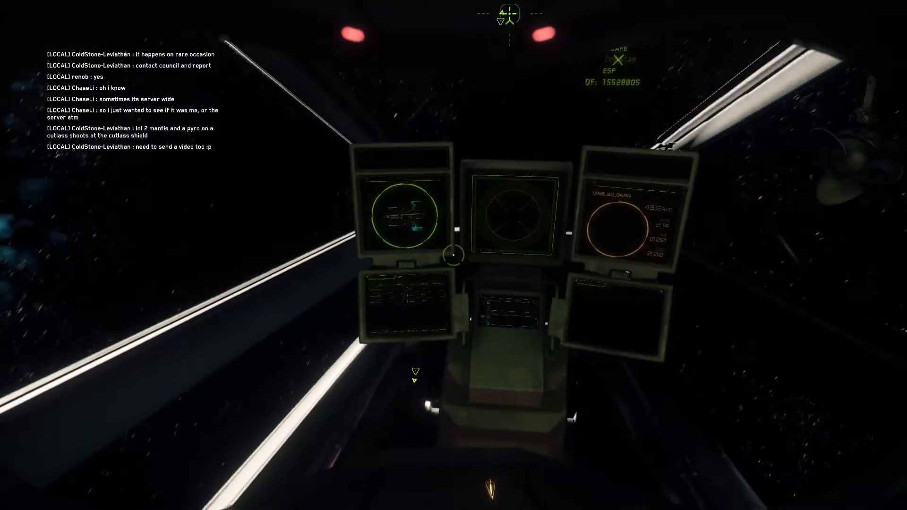
{"action": "mouse_move", "coordinate": [454, 255]}
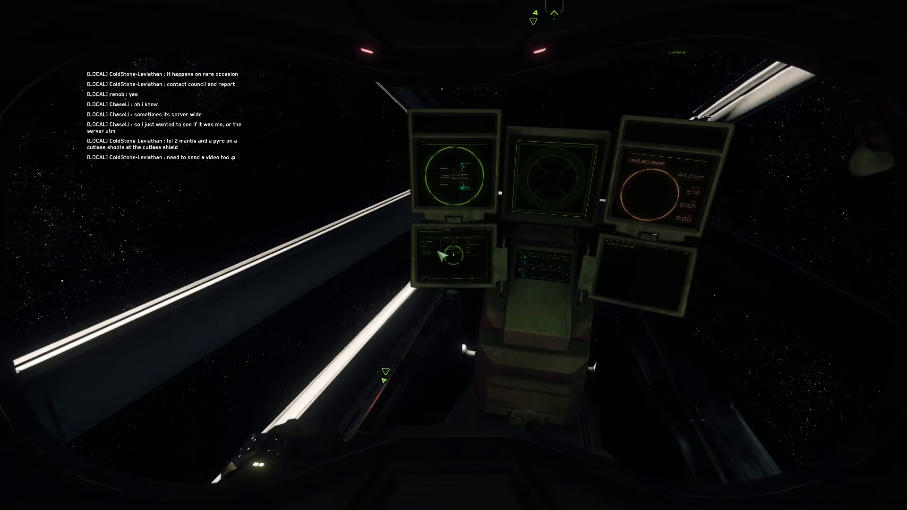
{"action": "mouse_move", "coordinate": [452, 261]}
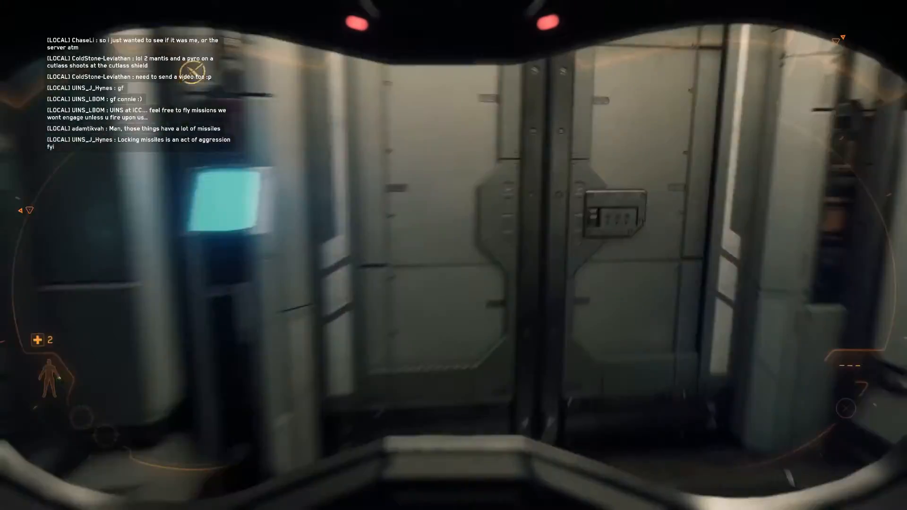
{"action": "mouse_move", "coordinate": [453, 255]}
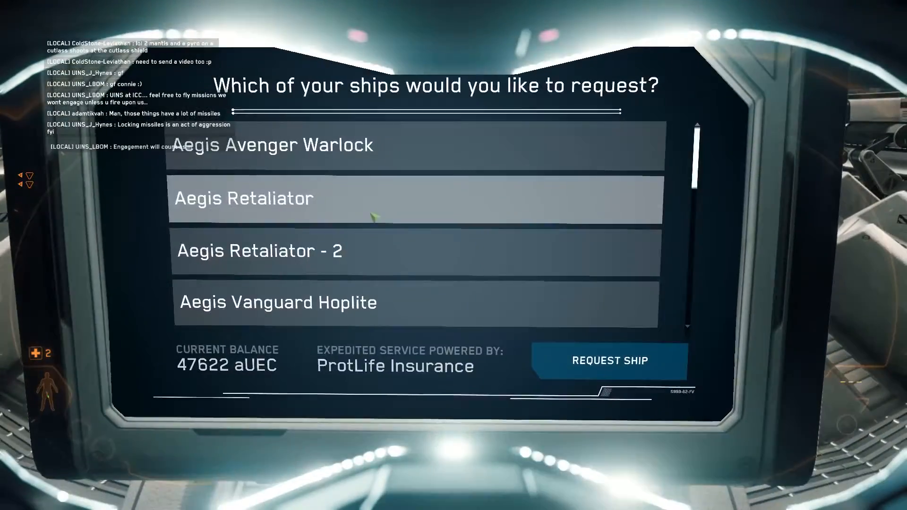
Pay the 3900 aUEC premium on the Drake Cutlass Black to claim a replacement
{"action": "scroll", "scroll_direction": "down", "scroll_amount": 3}
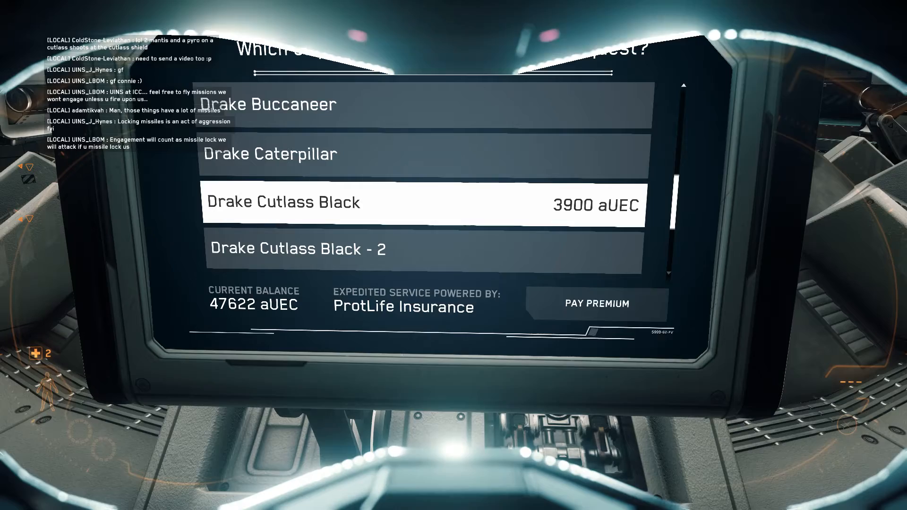
{"action": "left_click", "coordinate": [597, 303]}
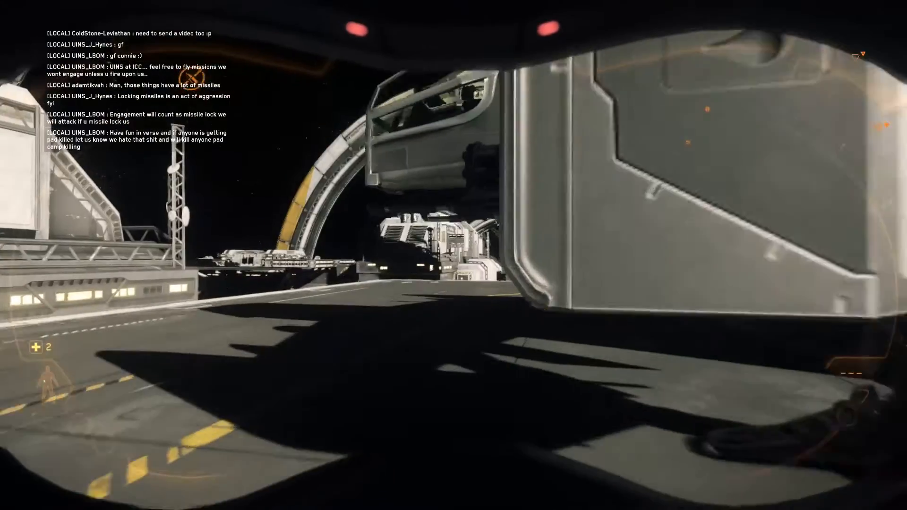
{"action": "mouse_move", "coordinate": [452, 255]}
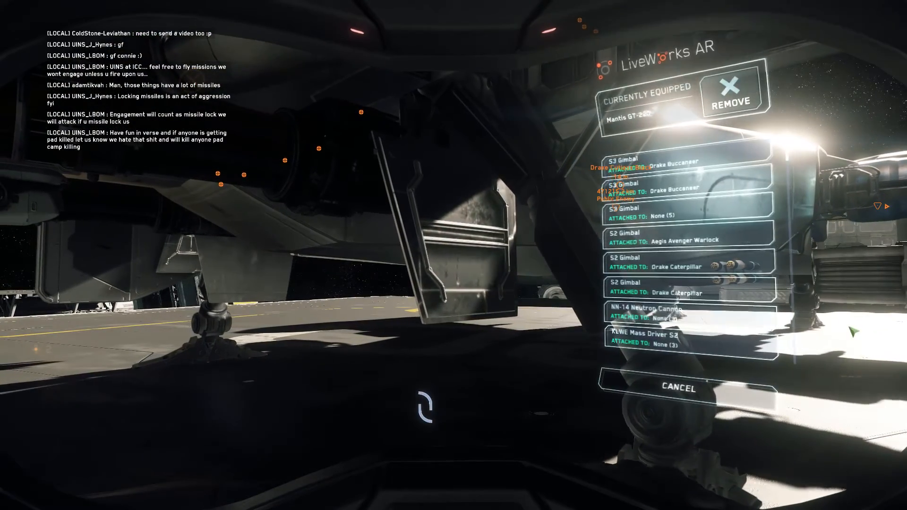
Remove both Mantis GT-220 guns from the Cutlass's weapon hardpoints via LiveWorks AR
{"action": "left_click", "coordinate": [730, 95]}
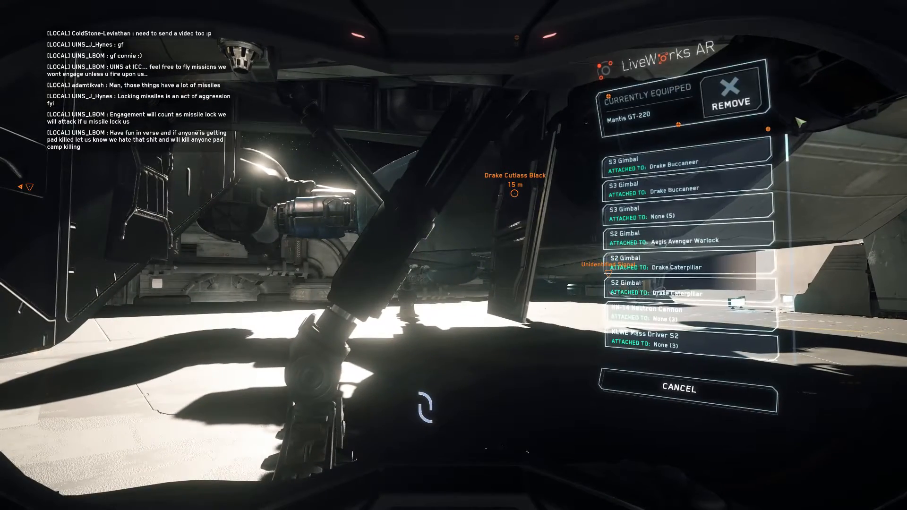
{"action": "left_click", "coordinate": [729, 98]}
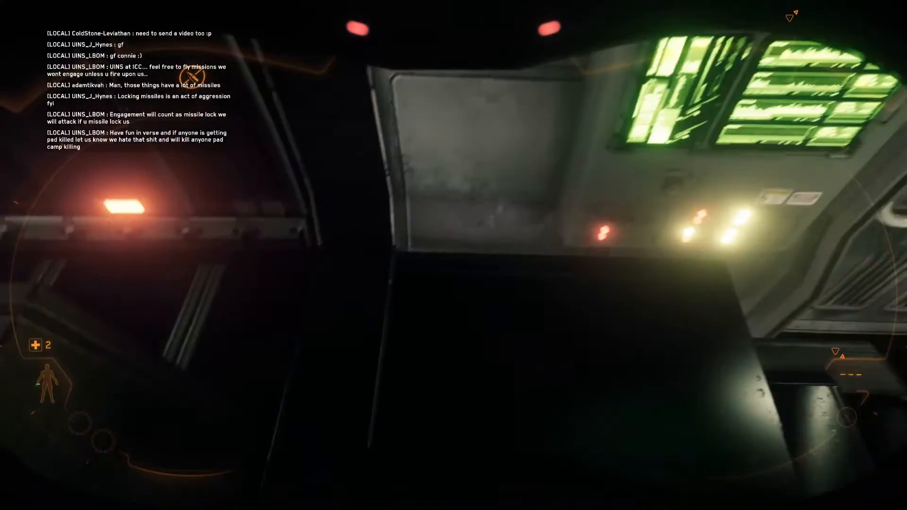
{"action": "mouse_move", "coordinate": [452, 243]}
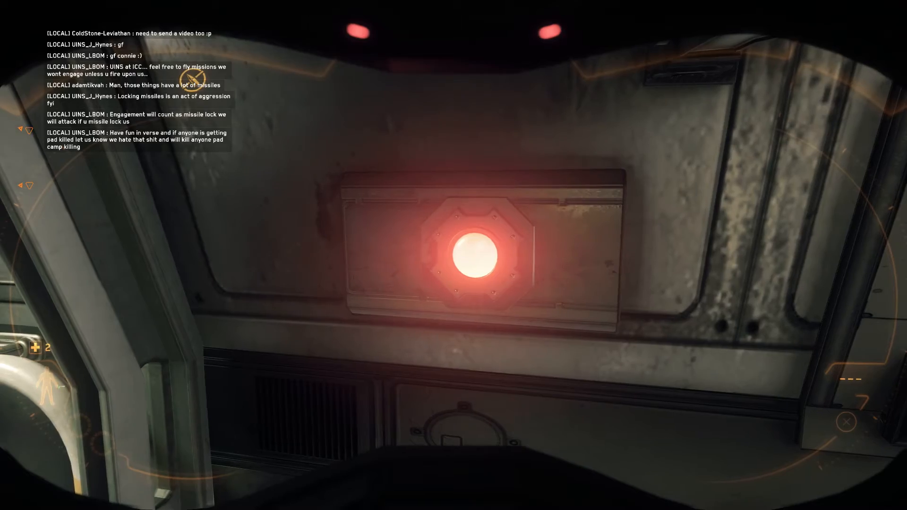
{"action": "mouse_move", "coordinate": [453, 255]}
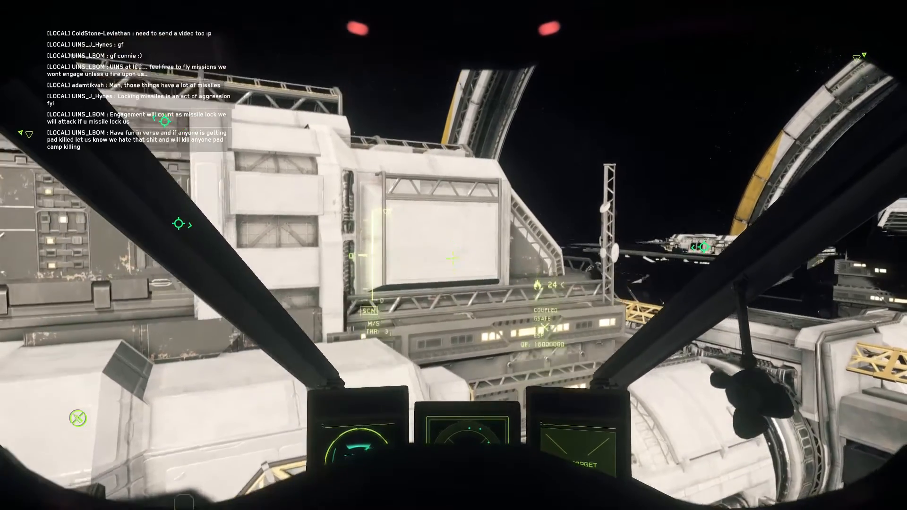
{"action": "mouse_move", "coordinate": [454, 255]}
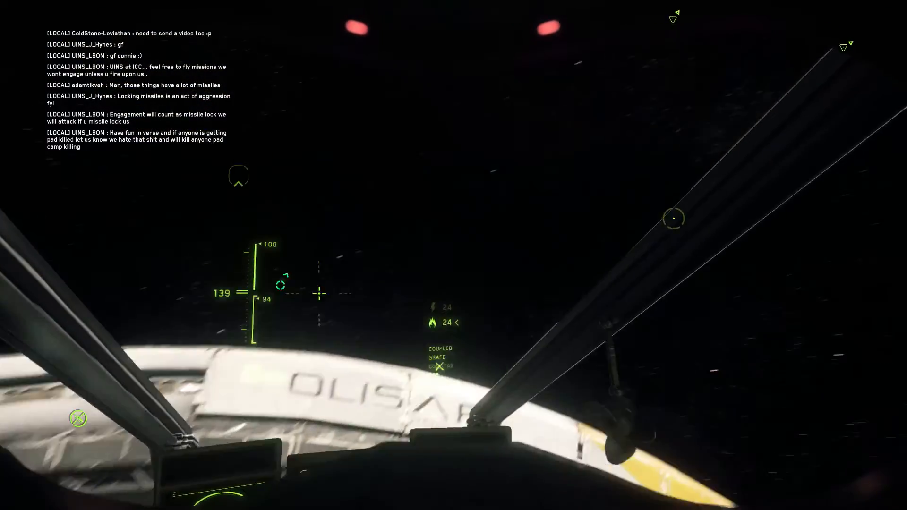